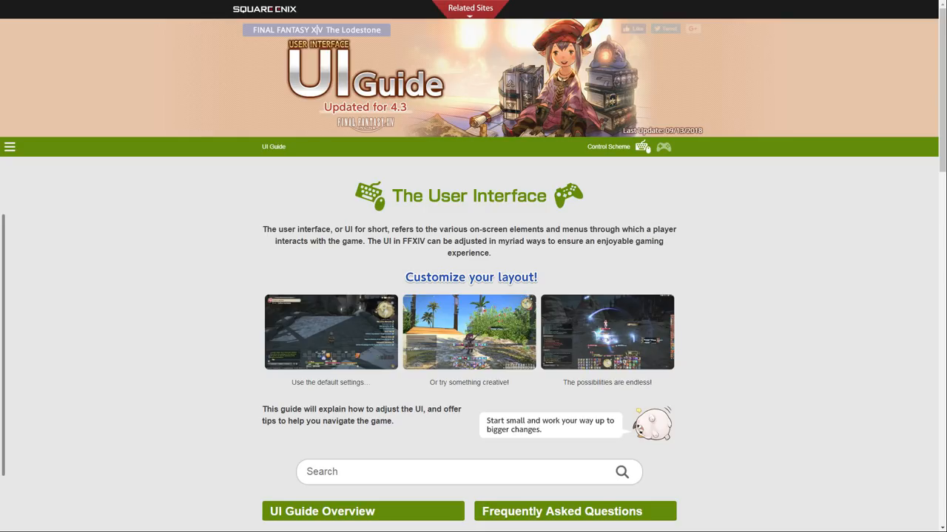
pyautogui.moveTo(664, 146)
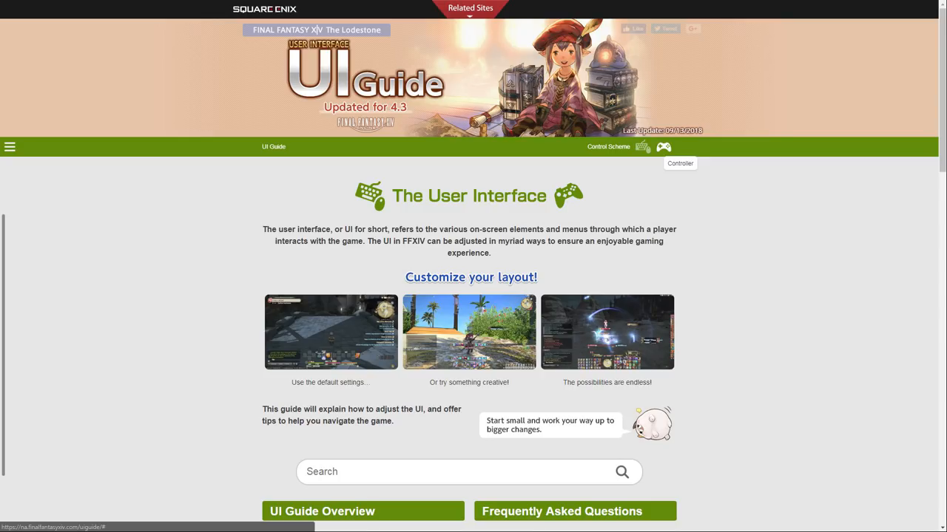
pyautogui.moveTo(642, 146)
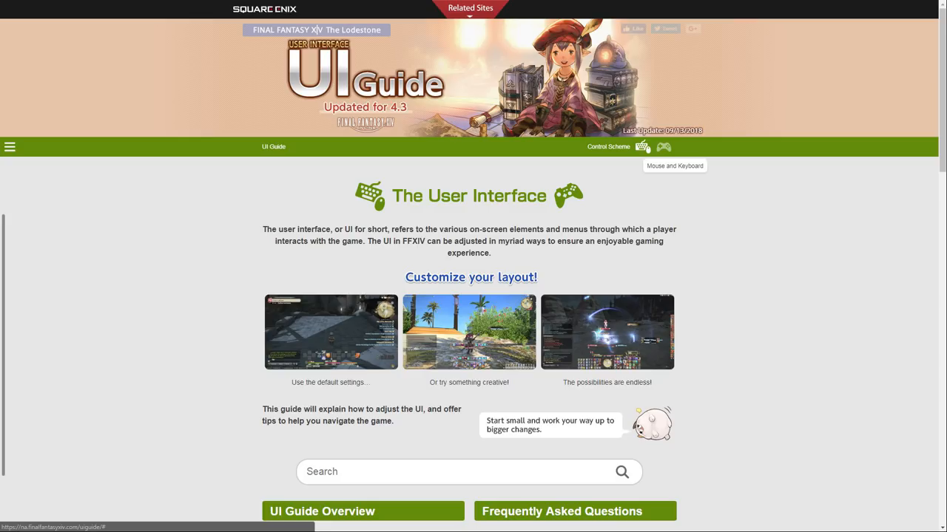
# Open the Recommended Search Terms dropdown by focusing the guide's Search field.
pyautogui.click(9, 146)
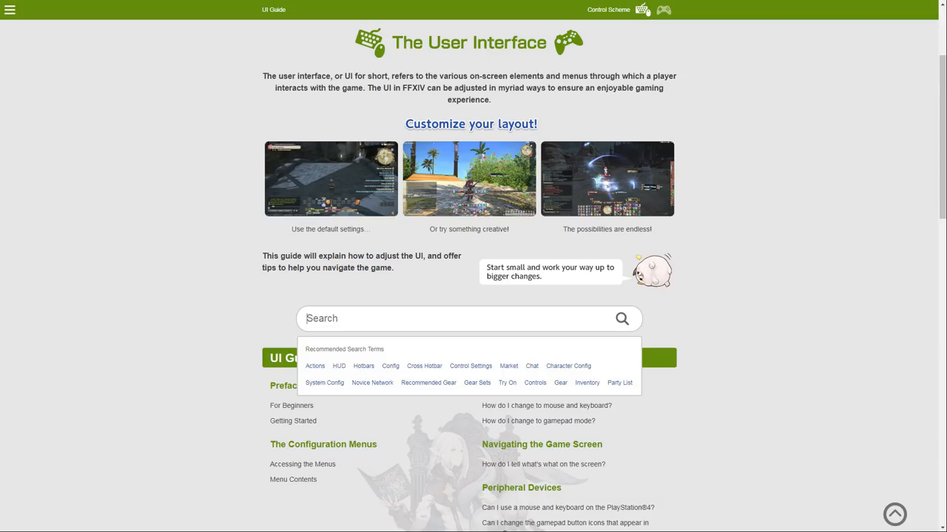
# Search the guide for 'How to turn off ui'.
pyautogui.write('How to turn off ui')
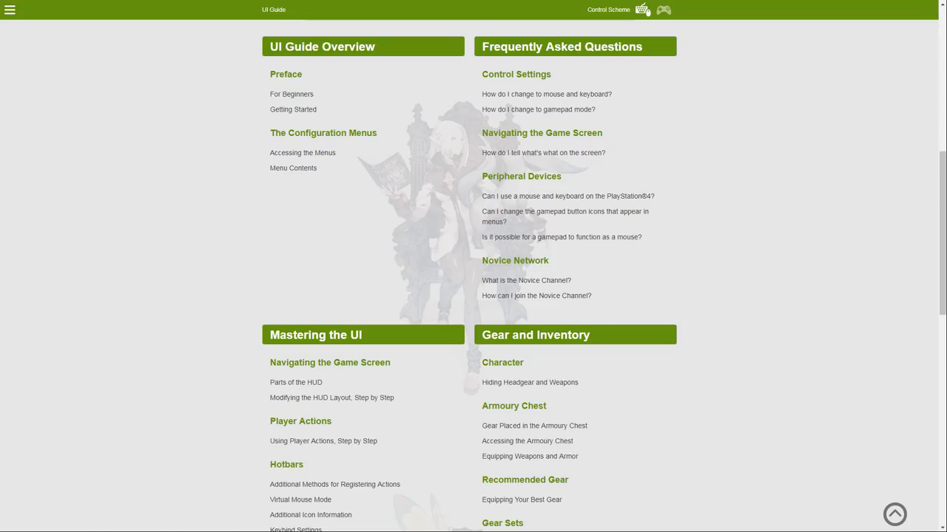
# Scroll to the page footer, past the Buying and Selling Items and Communication sections.
pyautogui.scroll(-3)
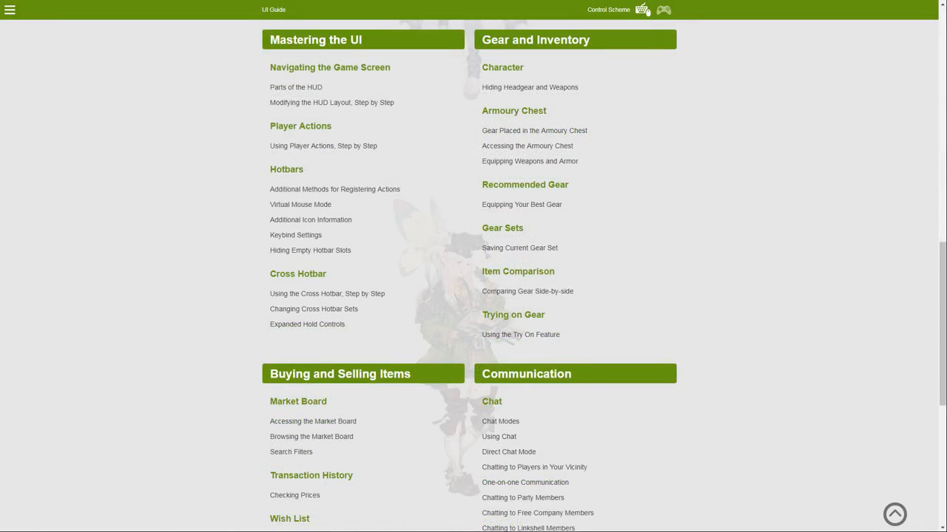
pyautogui.scroll(-3)
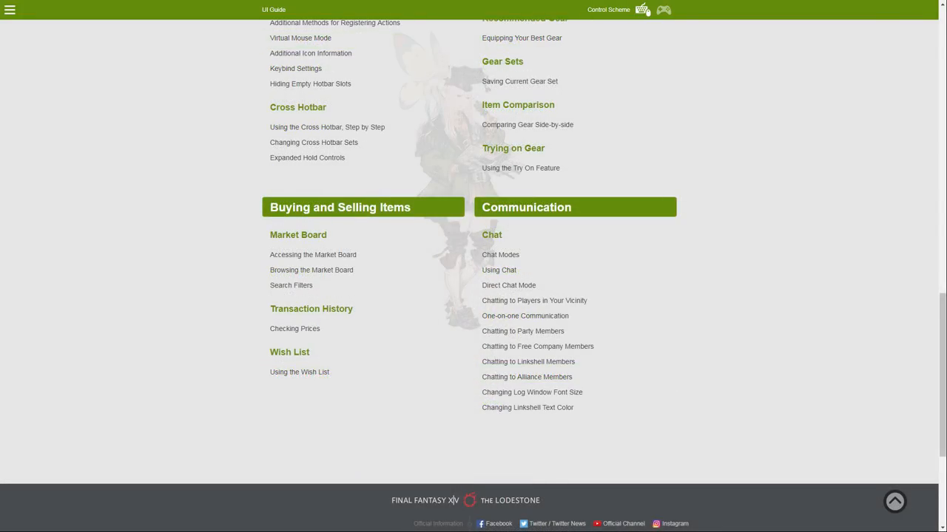